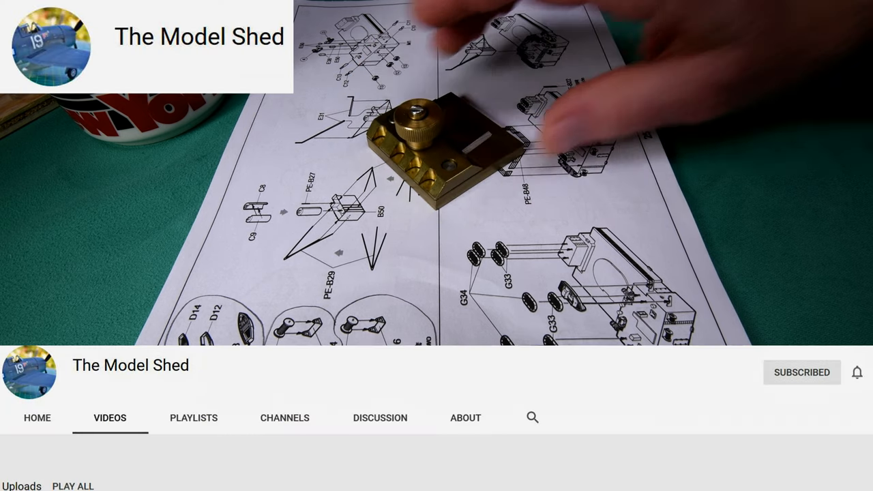
{"action": "scroll", "scroll_direction": "down", "scroll_amount": 3}
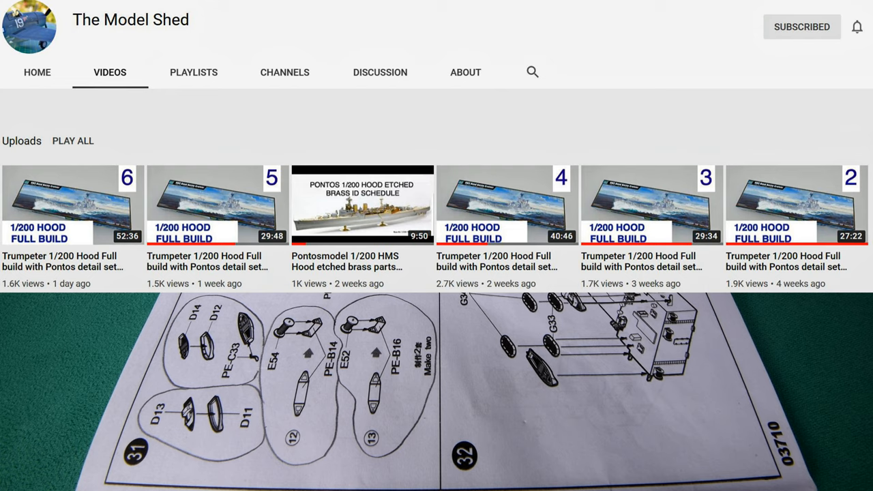